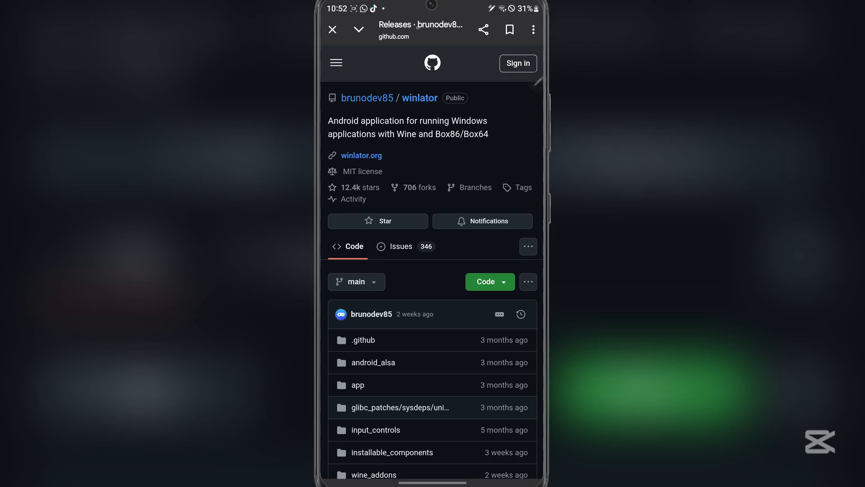
# Open the winlator repository's Releases page showing Winlator 10.0 (Hotfix)
pyautogui.click(482, 221)
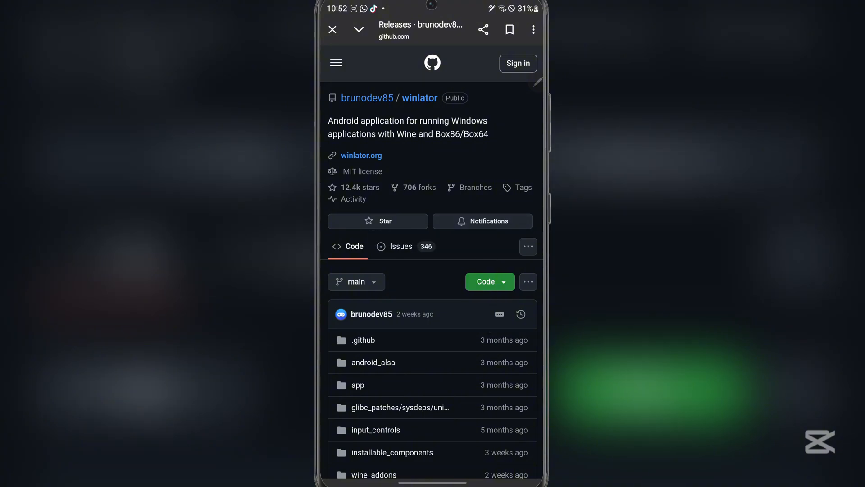
pyautogui.scroll(-3)
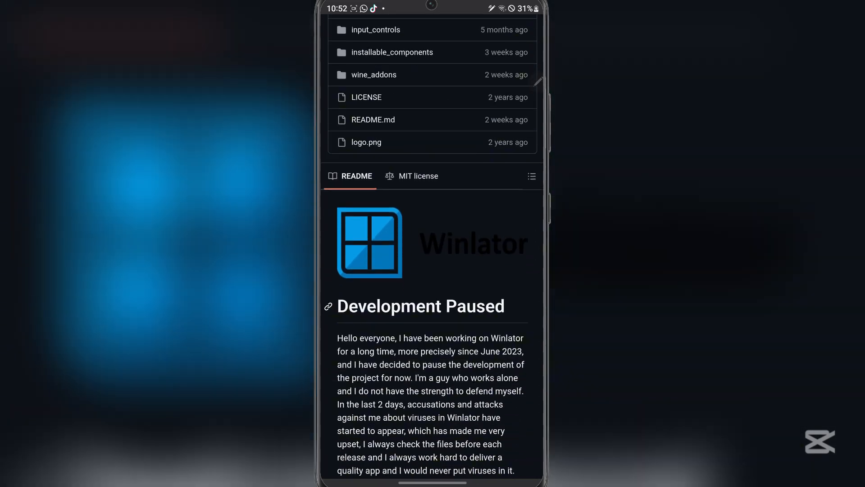
pyautogui.scroll(-3)
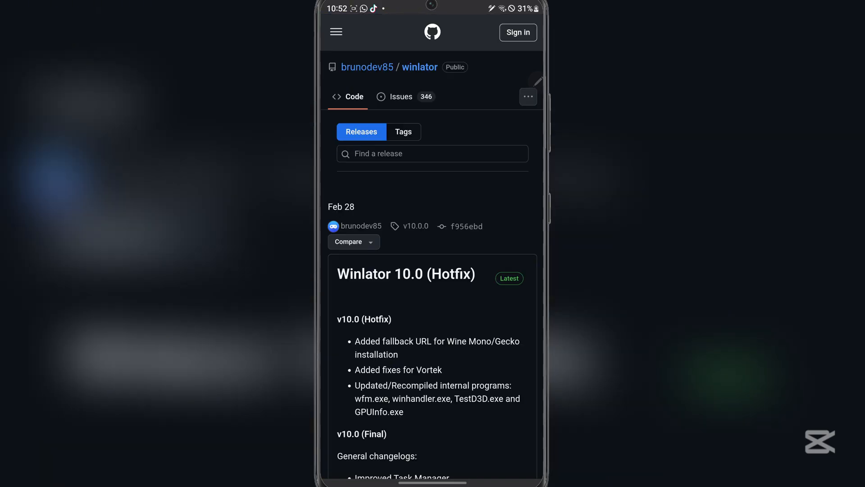
# Download Winlator_10.0.apk from the release assets and view it in the Downloads list
pyautogui.scroll(-3)
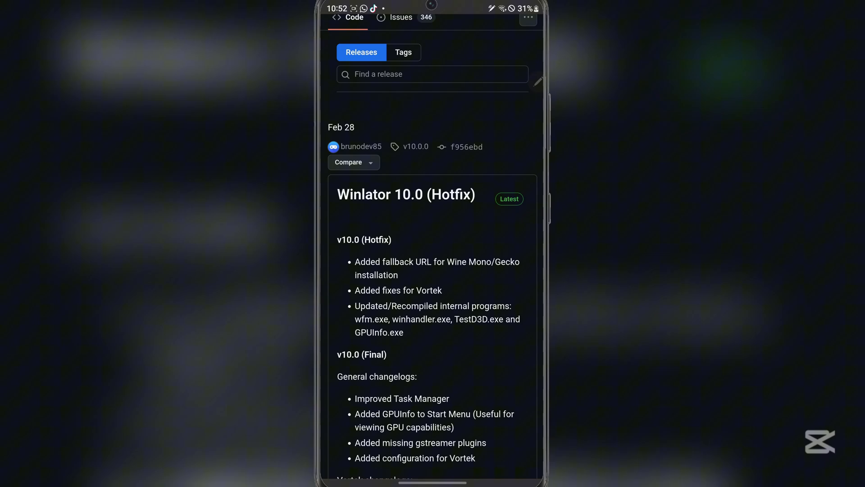
pyautogui.scroll(-3)
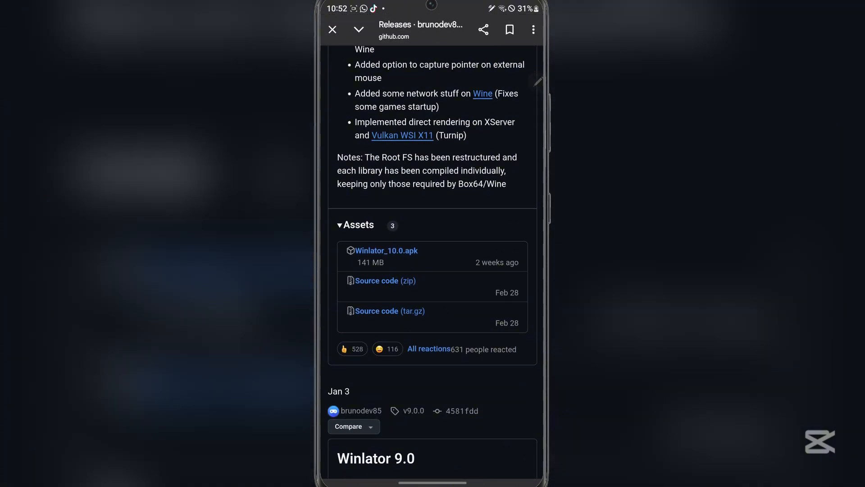
pyautogui.scroll(-3)
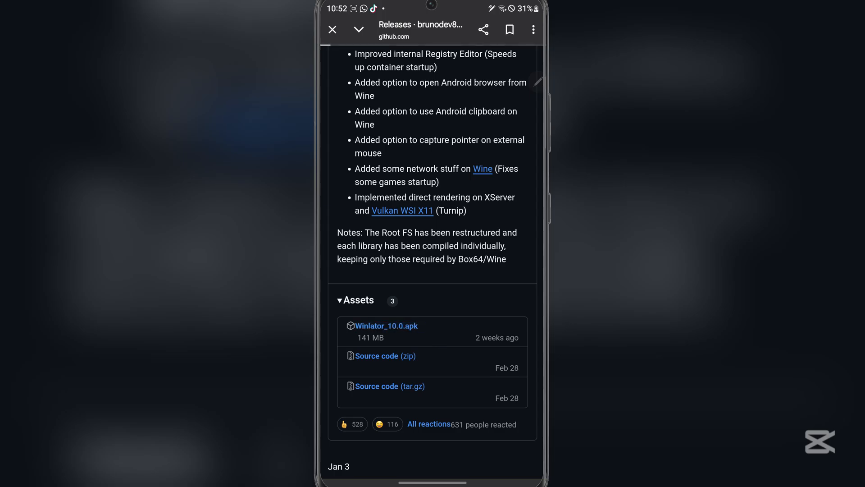
pyautogui.click(386, 326)
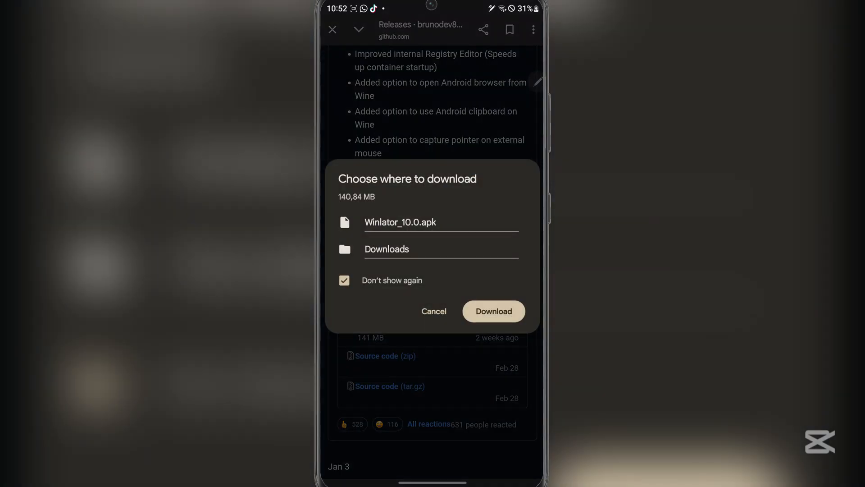
pyautogui.click(493, 311)
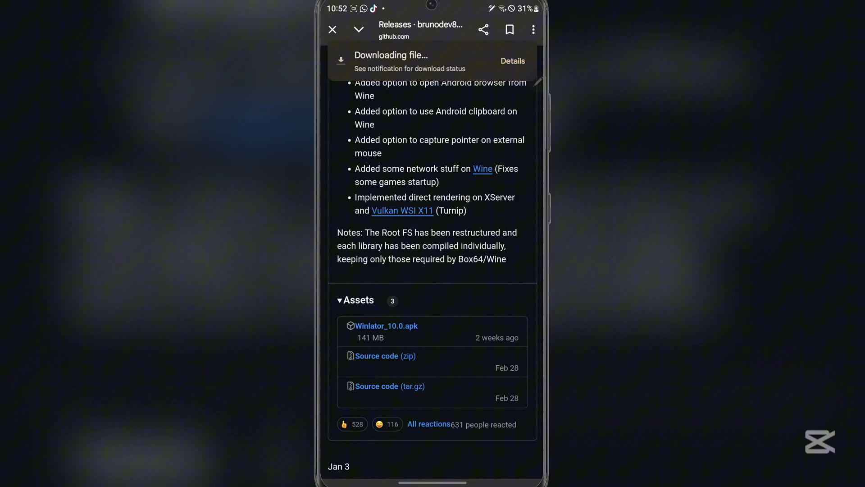
pyautogui.click(513, 61)
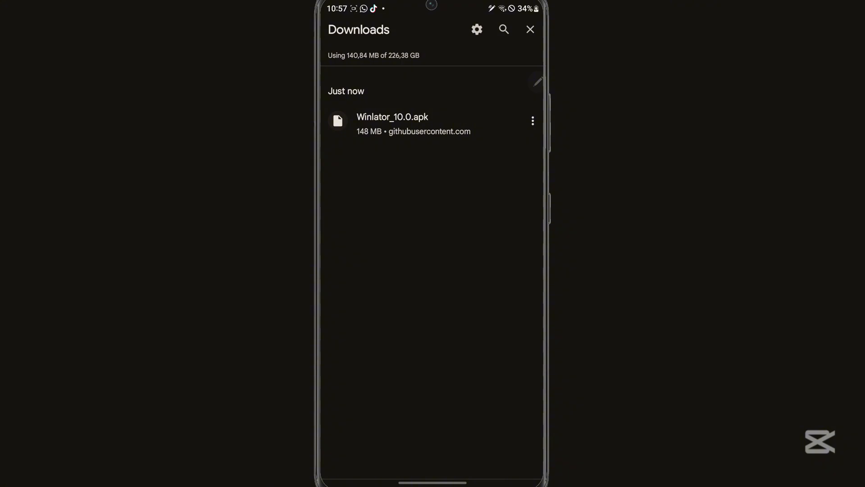
# Install Winlator_10.0.apk, allowing unknown apps and bypassing Play Protect, then launch Winlator
pyautogui.click(405, 123)
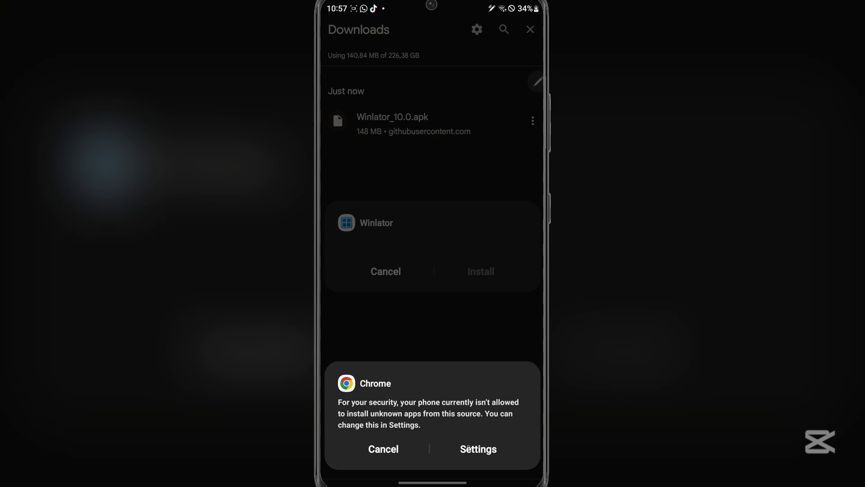
pyautogui.click(478, 449)
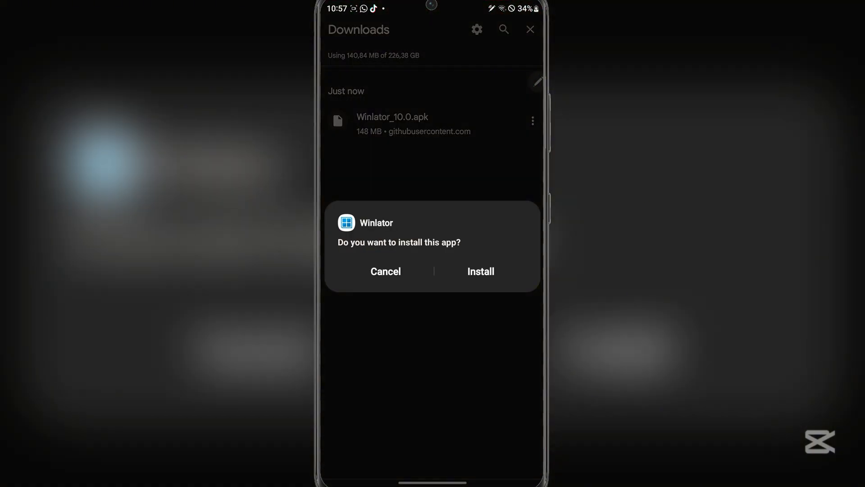
pyautogui.click(481, 271)
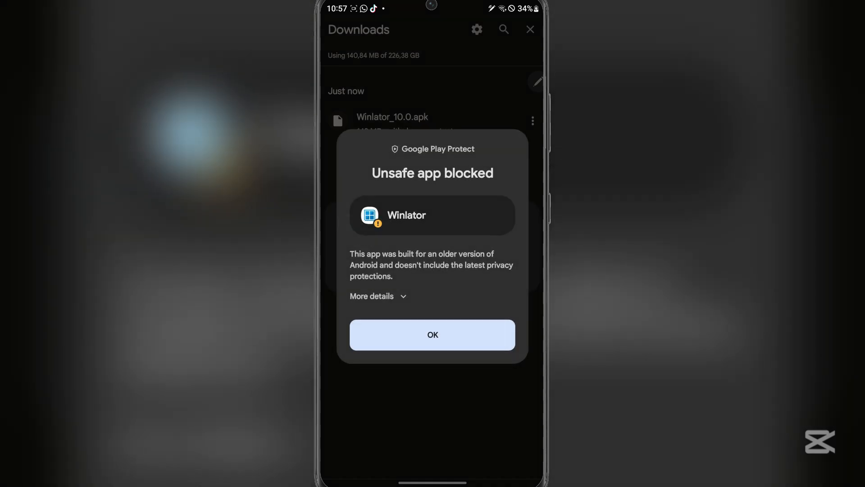
pyautogui.click(378, 296)
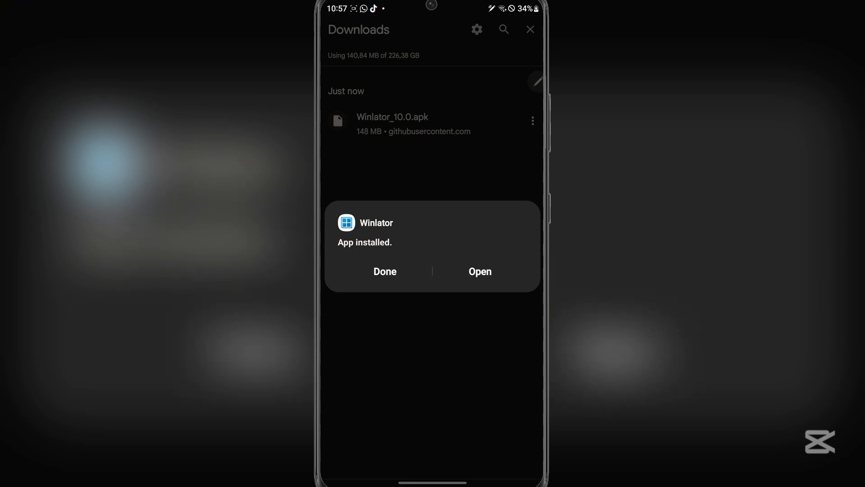
pyautogui.click(480, 271)
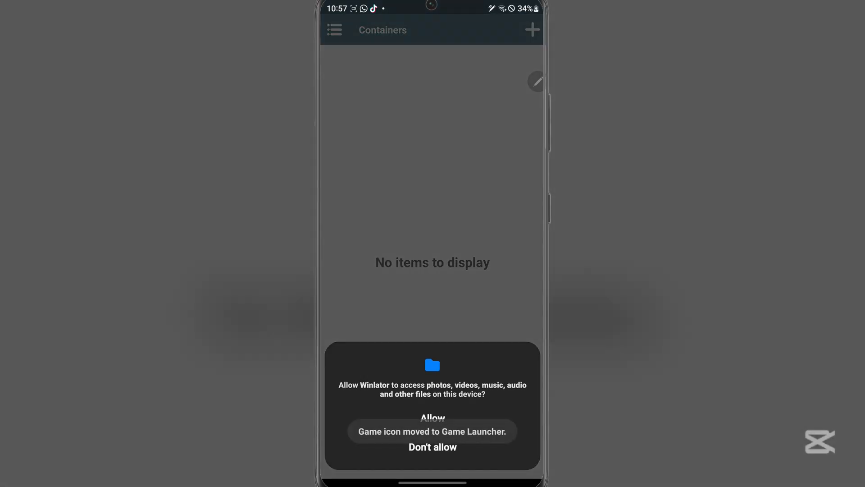
# Allow Winlator to access files on the device
pyautogui.click(432, 418)
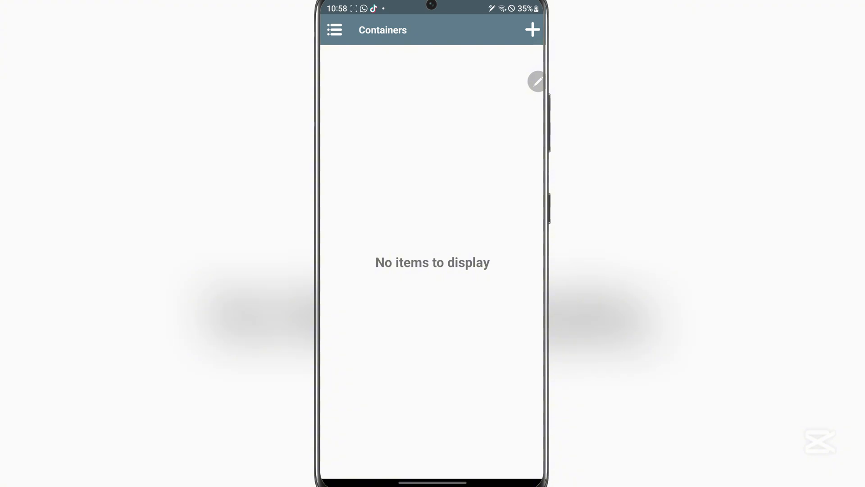
# Start Container-1 with 1280x720 screen size, Show FPS on, and an image background
pyautogui.click(532, 29)
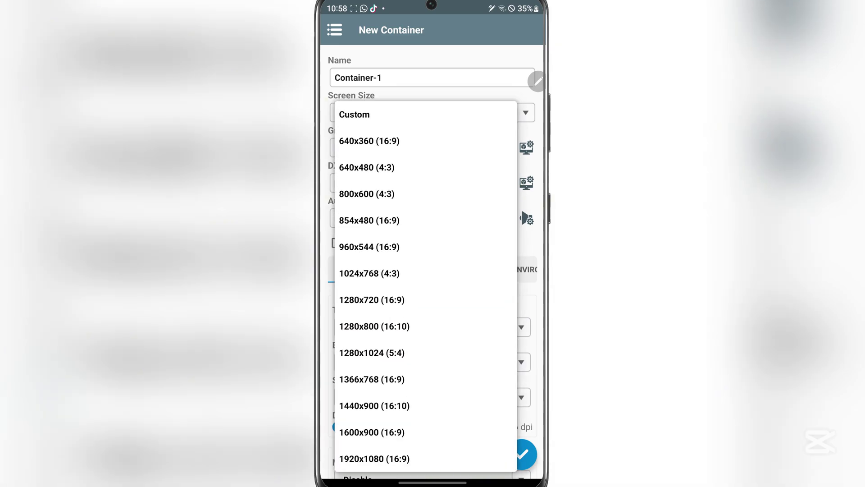
pyautogui.click(372, 299)
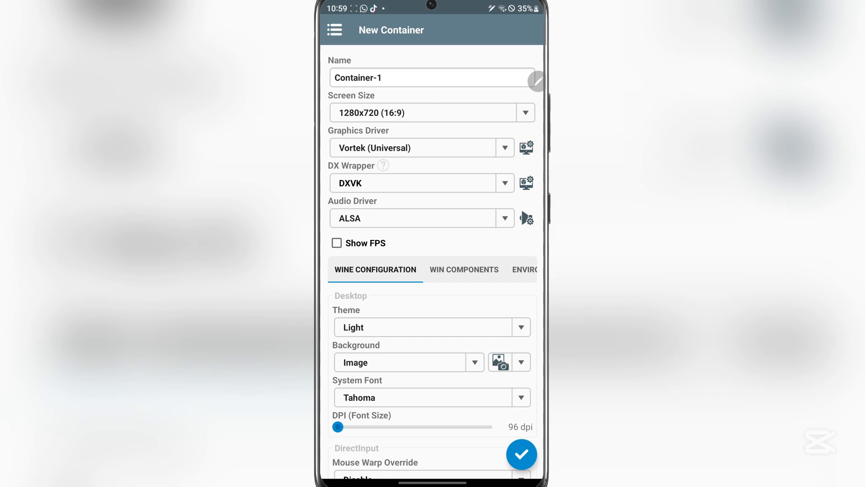
pyautogui.click(337, 243)
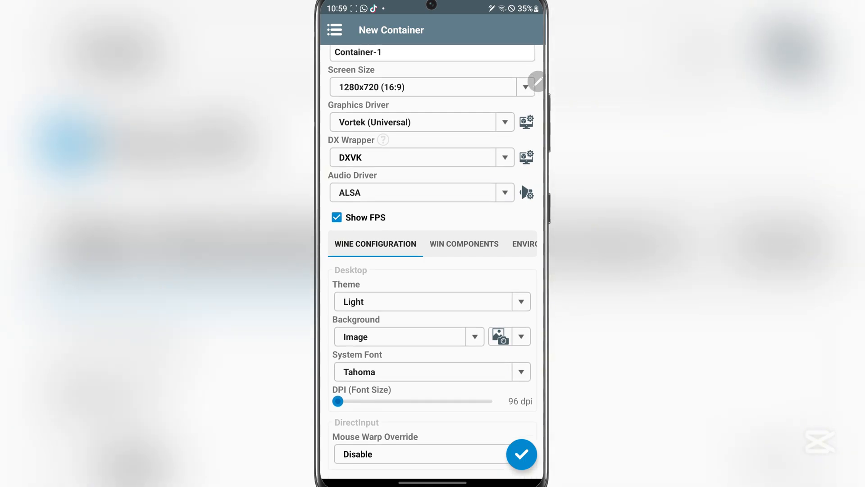
pyautogui.click(401, 336)
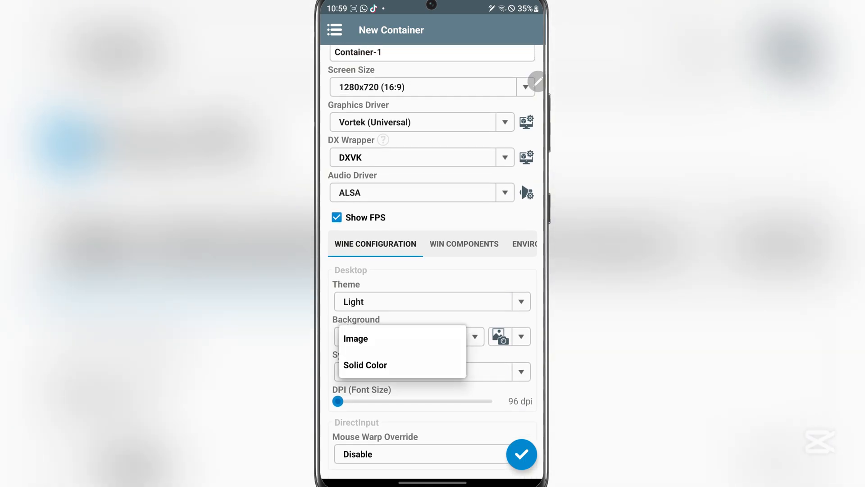
pyautogui.click(355, 338)
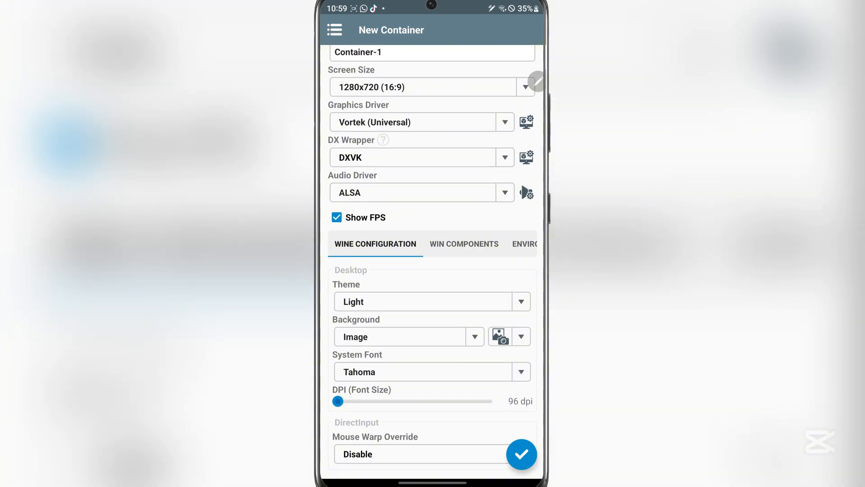
pyautogui.click(464, 244)
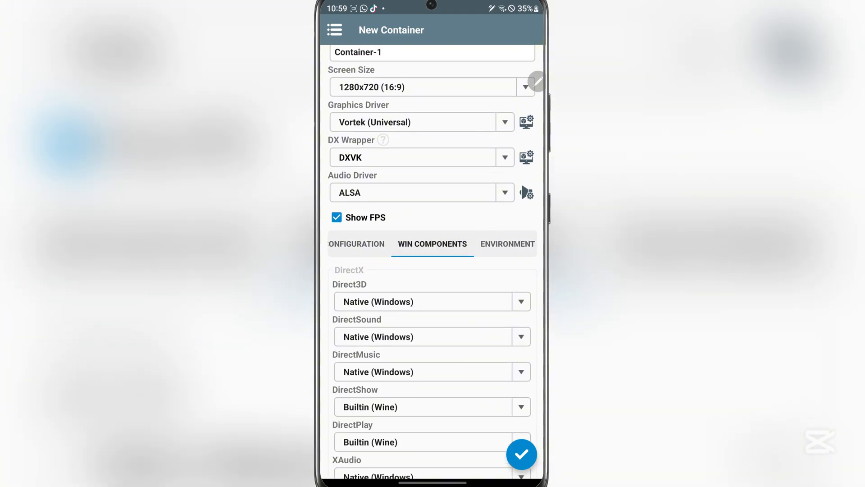
# Choose Windows 7 as the container's Windows version and save Container-1
pyautogui.scroll(-3)
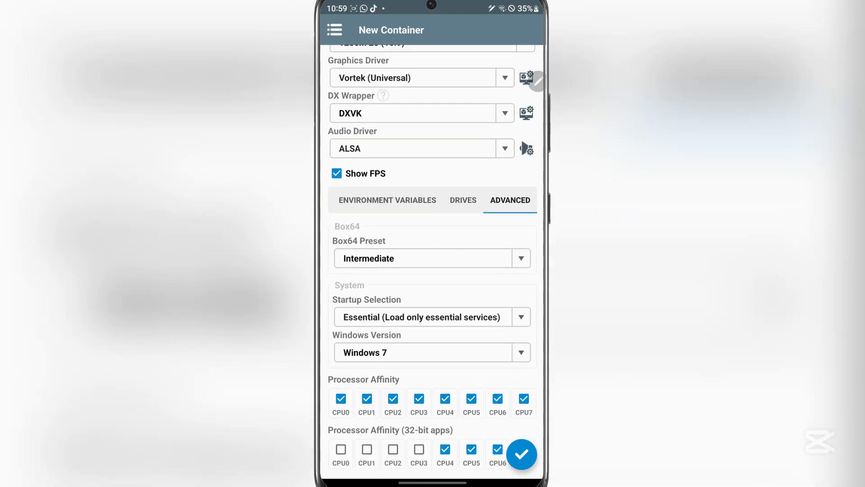
pyautogui.click(431, 352)
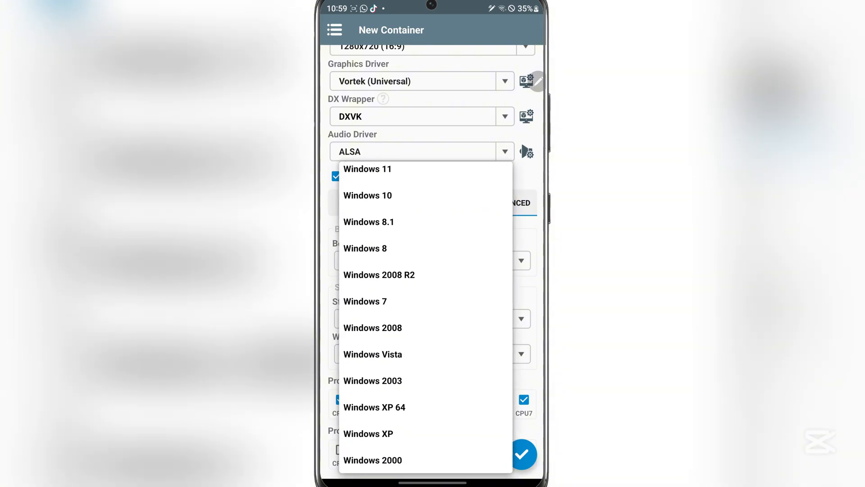
pyautogui.click(365, 301)
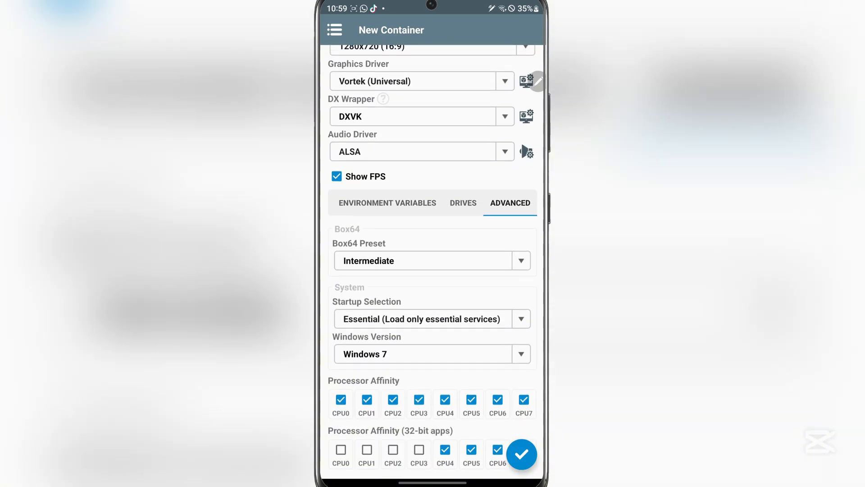
pyautogui.click(522, 454)
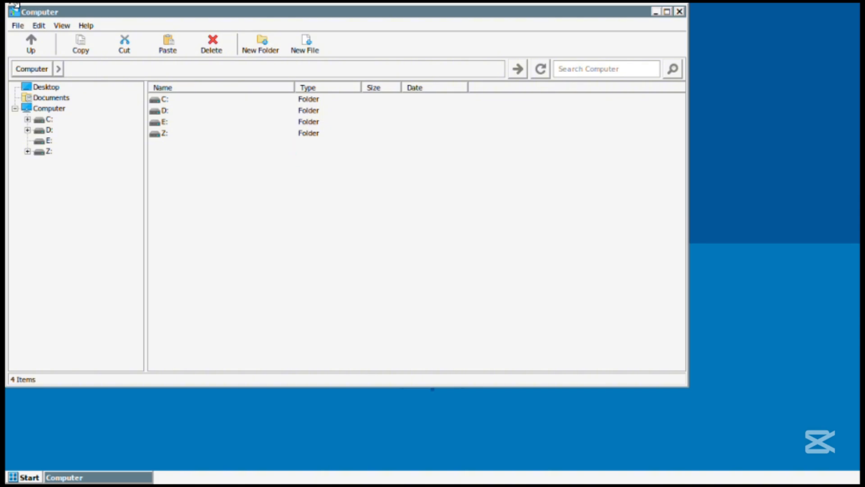
pyautogui.moveTo(488, 195)
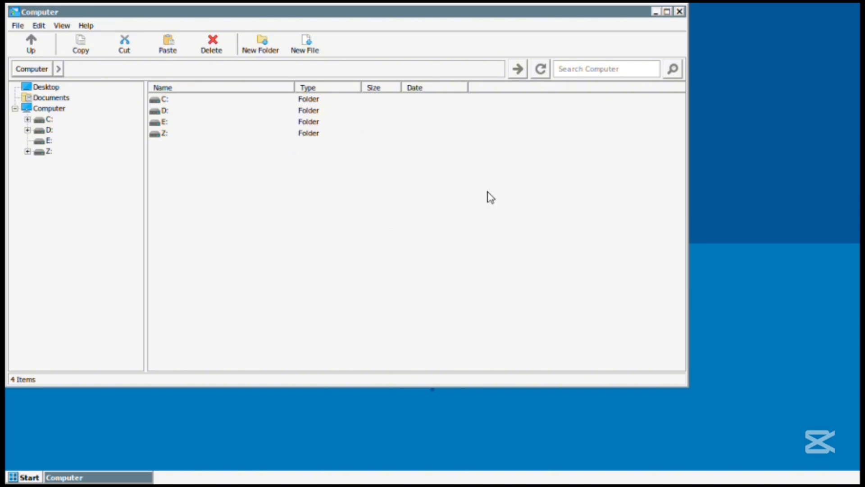
# Close the Computer window and browse Start > Programs > Games
pyautogui.click(679, 14)
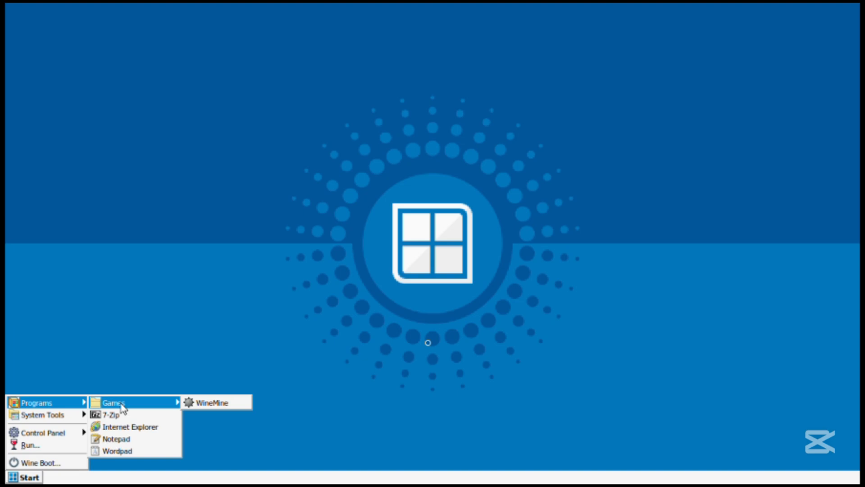
pyautogui.click(215, 402)
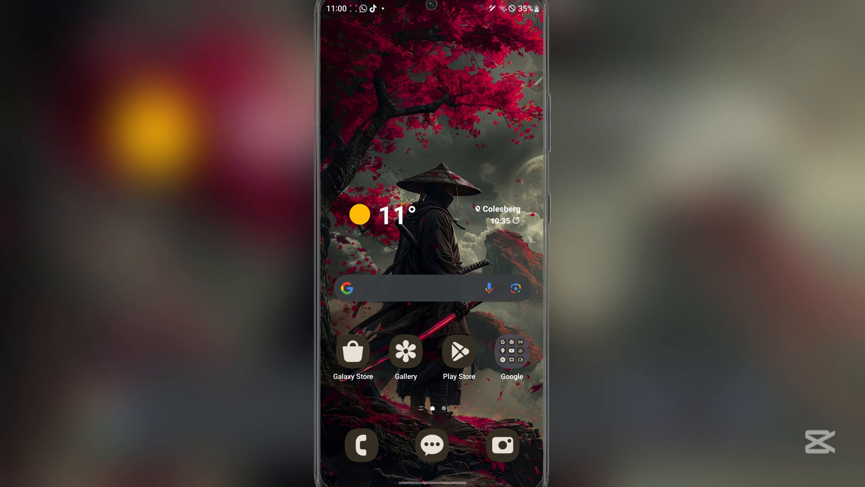
# Swipe to the home screen page with Clock, Calendar, Game Launcher and OneDrive
pyautogui.hscroll(-3)
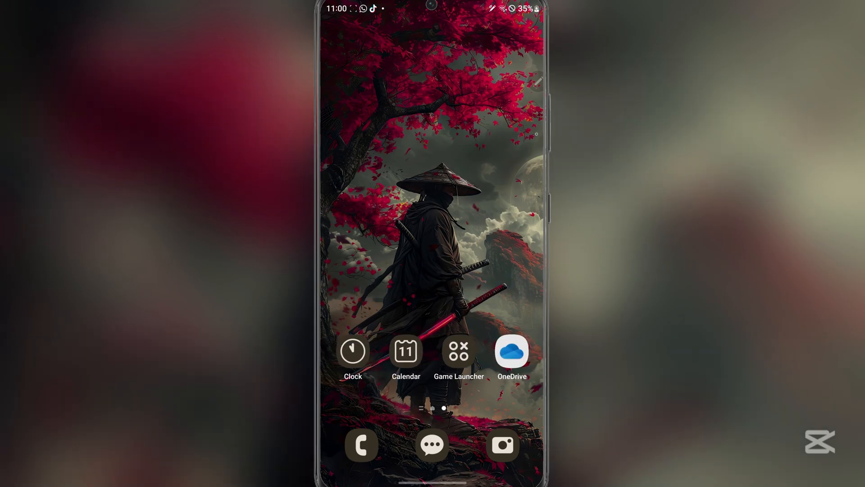